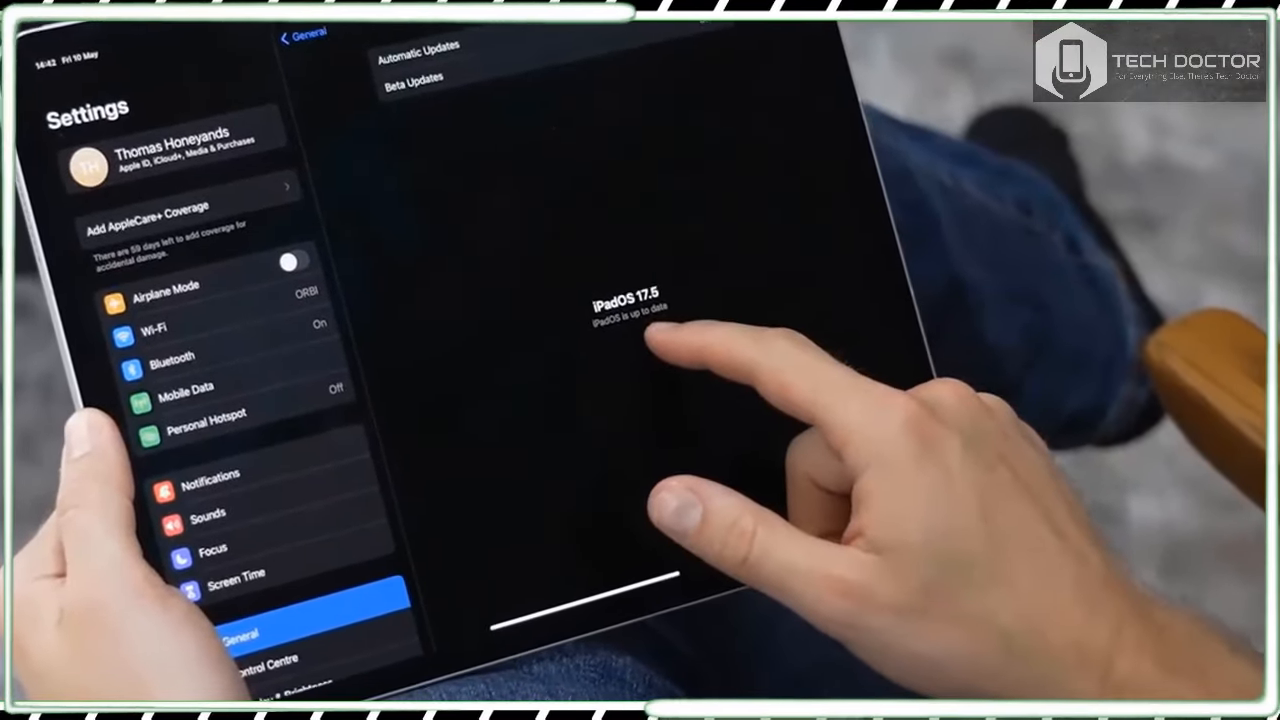
Choose 1TB storage for the iPad Pro, bringing it to £1,899, and reach Connectivity
click(213, 426)
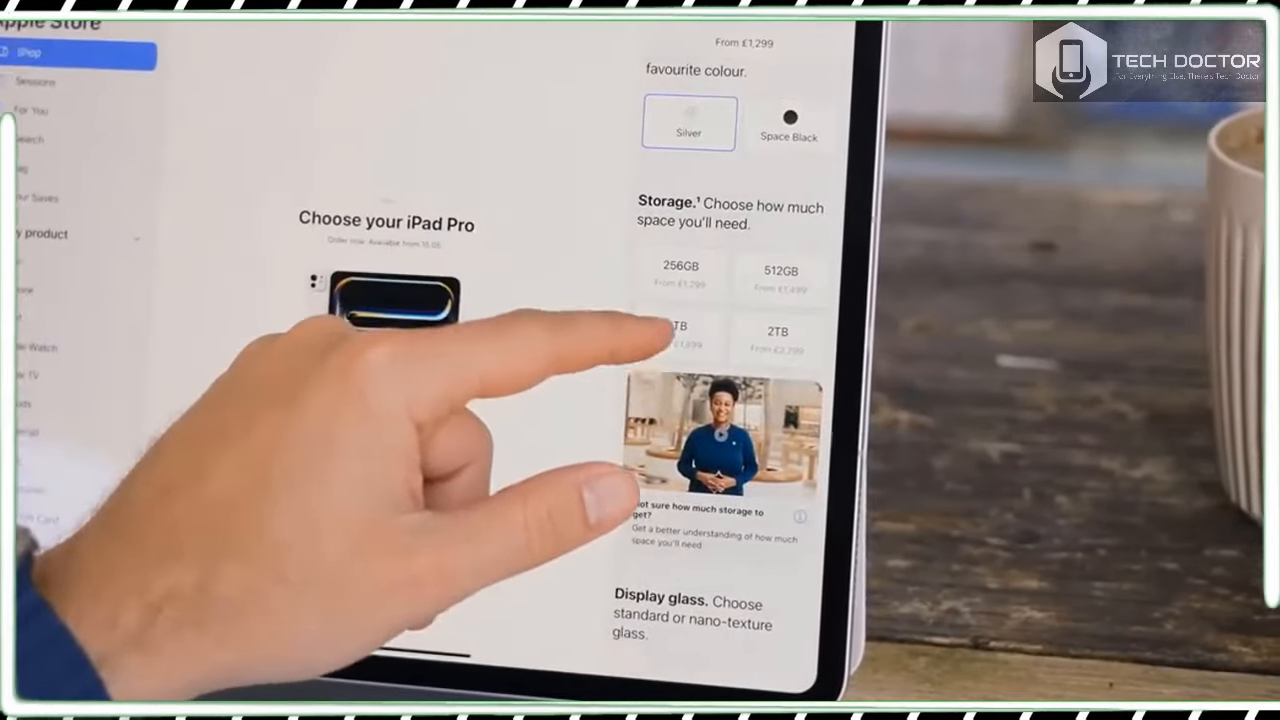
scroll(down, 3)
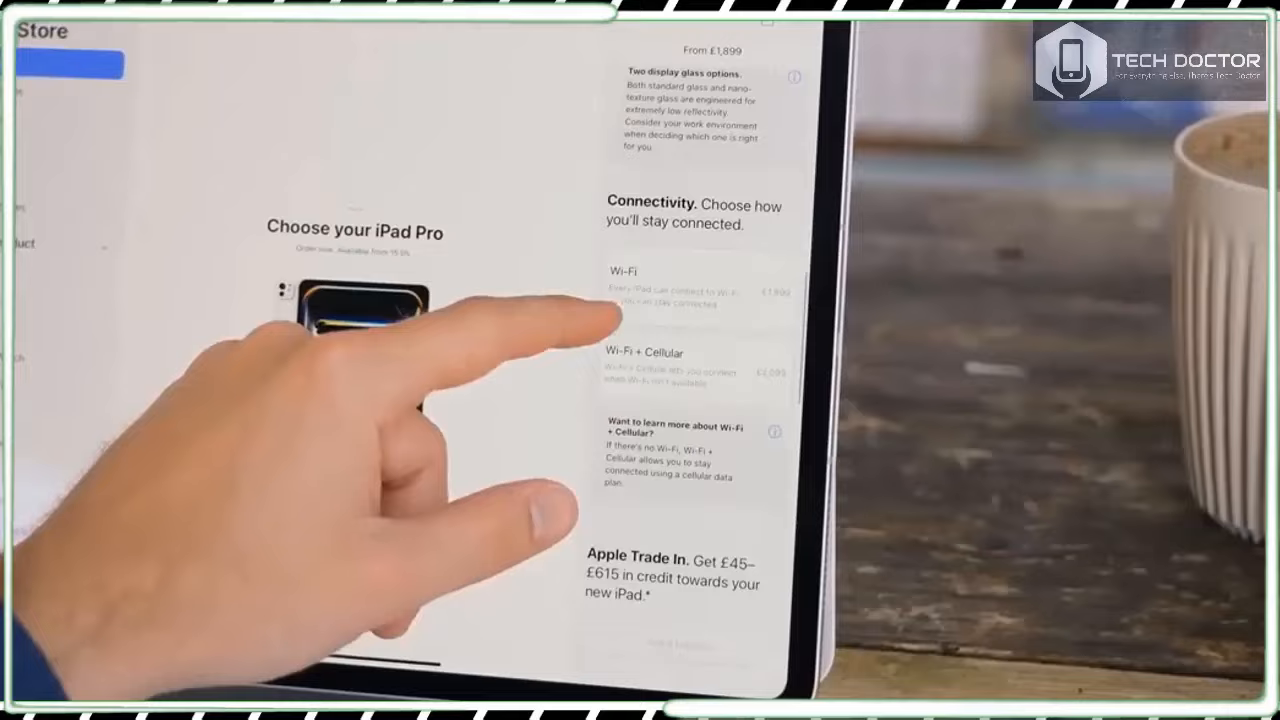
Choose Wi-Fi and No AppleCare+ for the silver 13-inch iPad Pro, reaching the £2,377 total
click(684, 290)
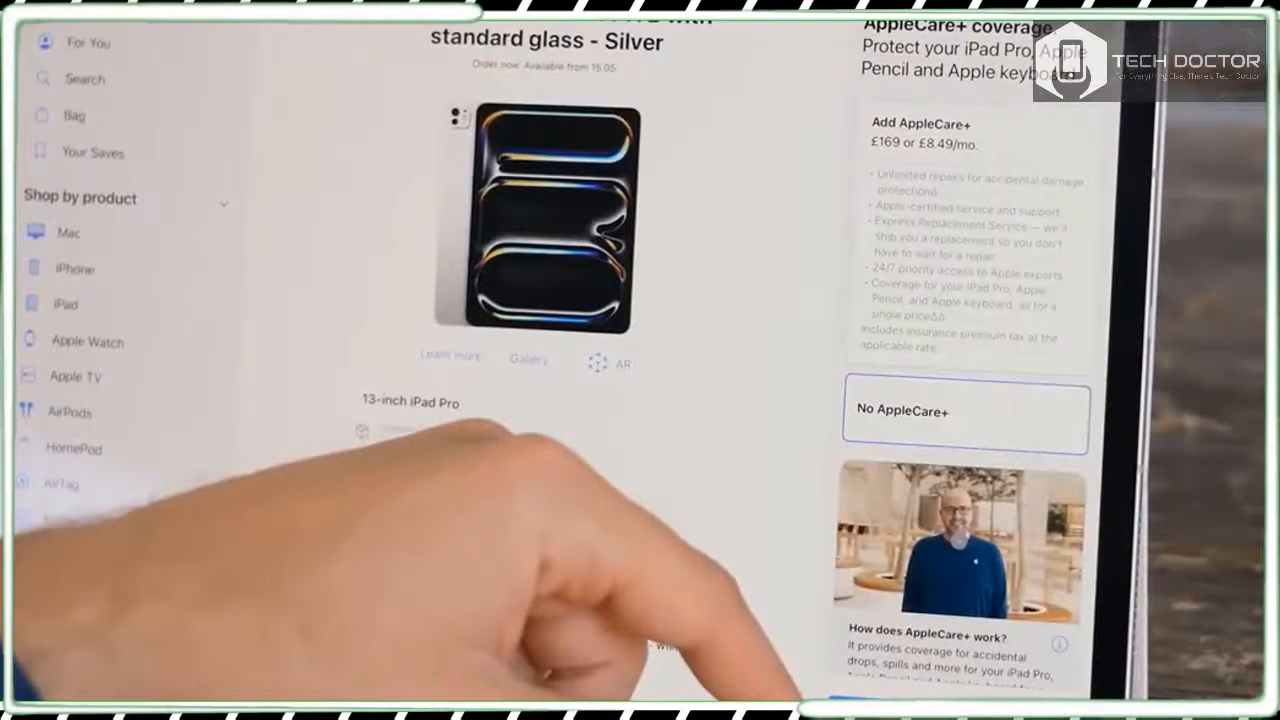
scroll(down, 3)
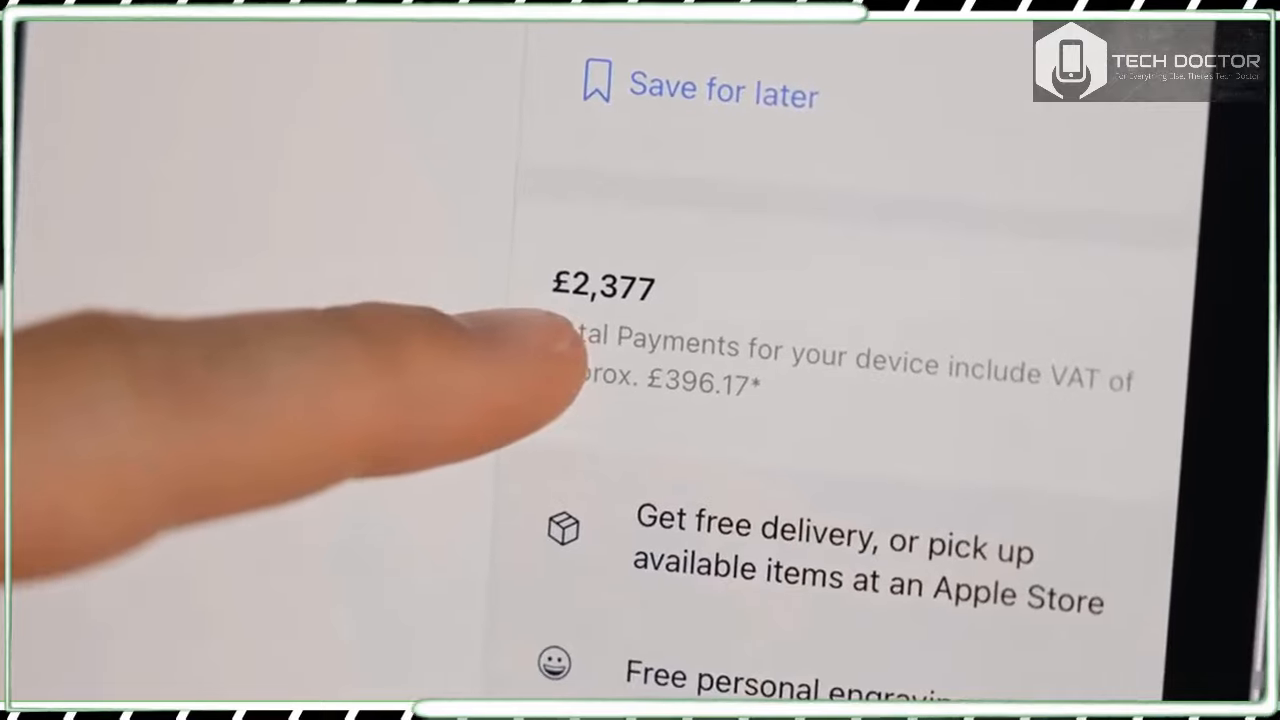